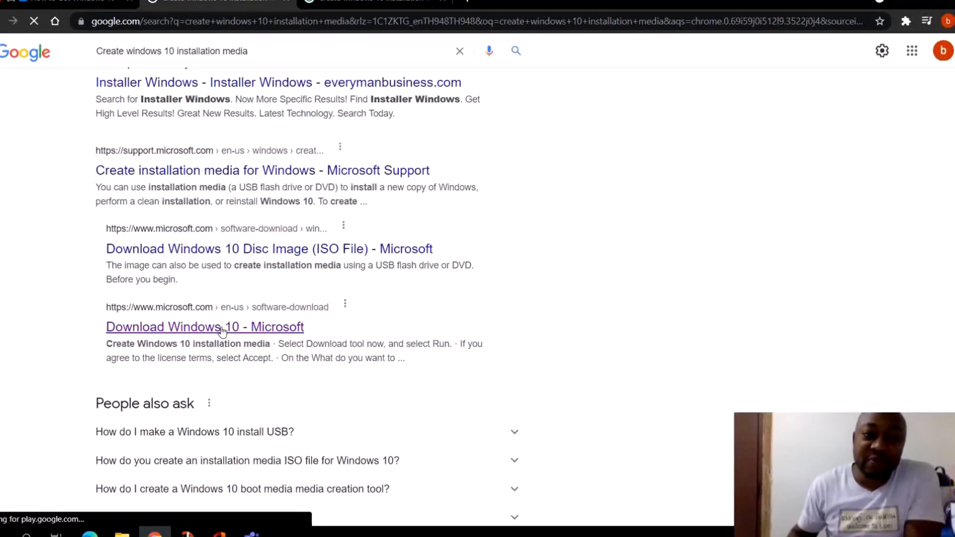
# - Open the 'Download Windows 10 - Microsoft' result and scroll to the installation media section
pyautogui.click(203, 327)
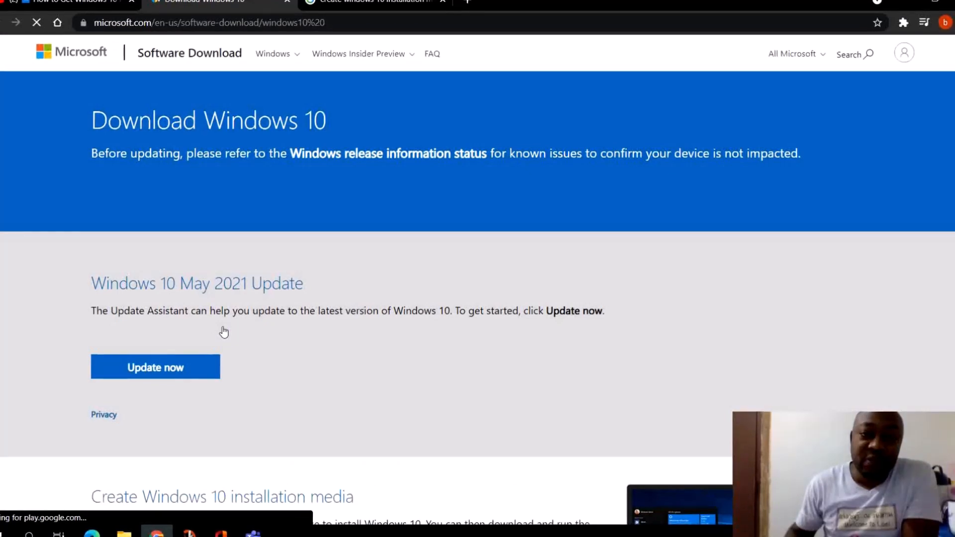
pyautogui.scroll(-3)
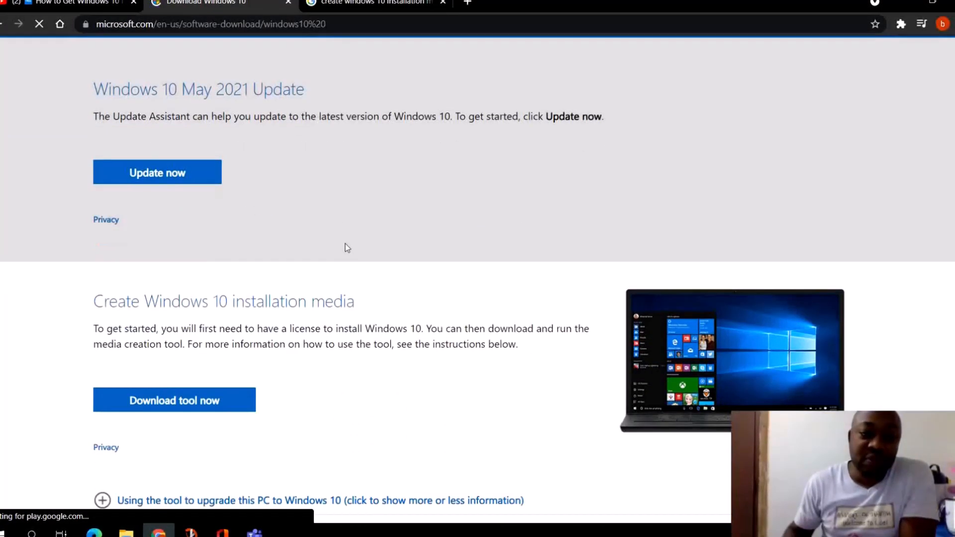
pyautogui.scroll(-3)
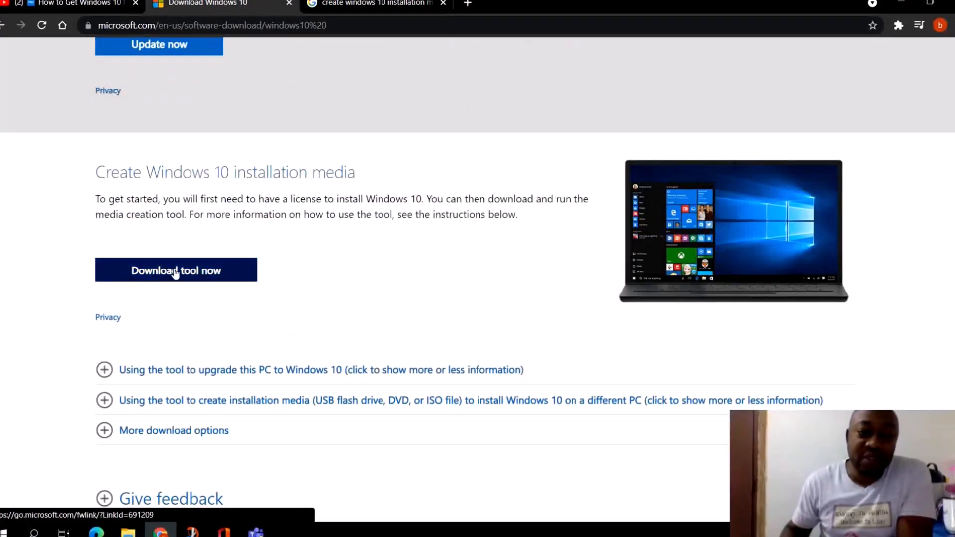
# - Download the MediaCreationTool installer via 'Download tool now' and launch it from the download bar
pyautogui.click(177, 270)
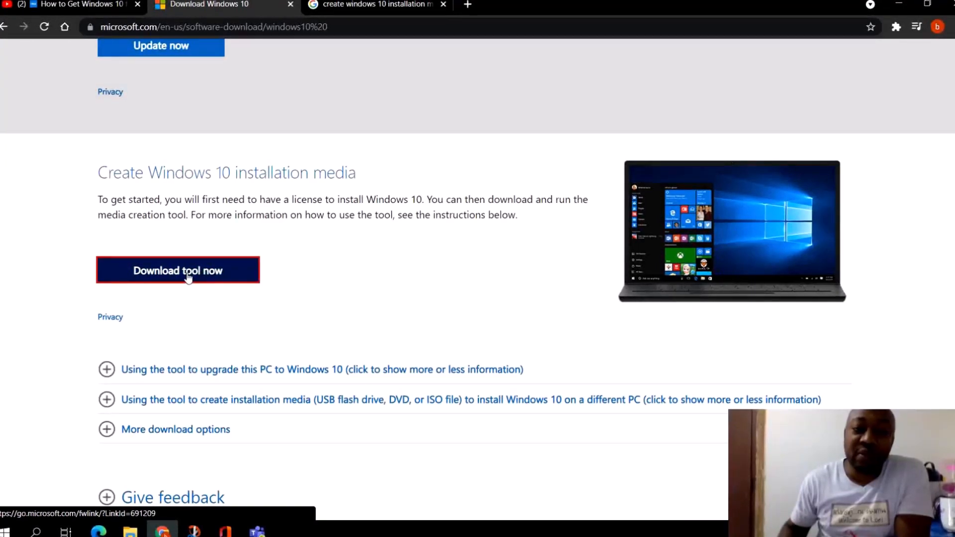
pyautogui.click(179, 271)
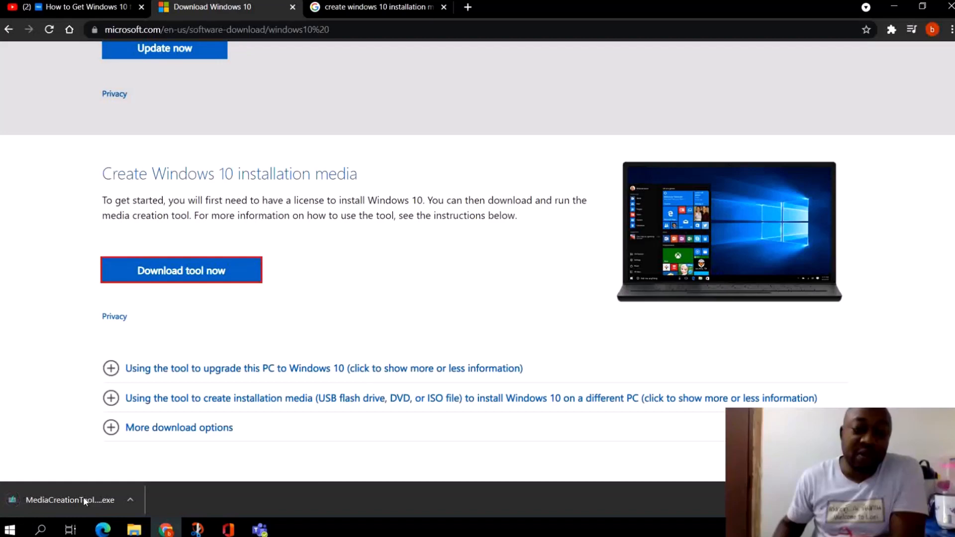
pyautogui.click(68, 499)
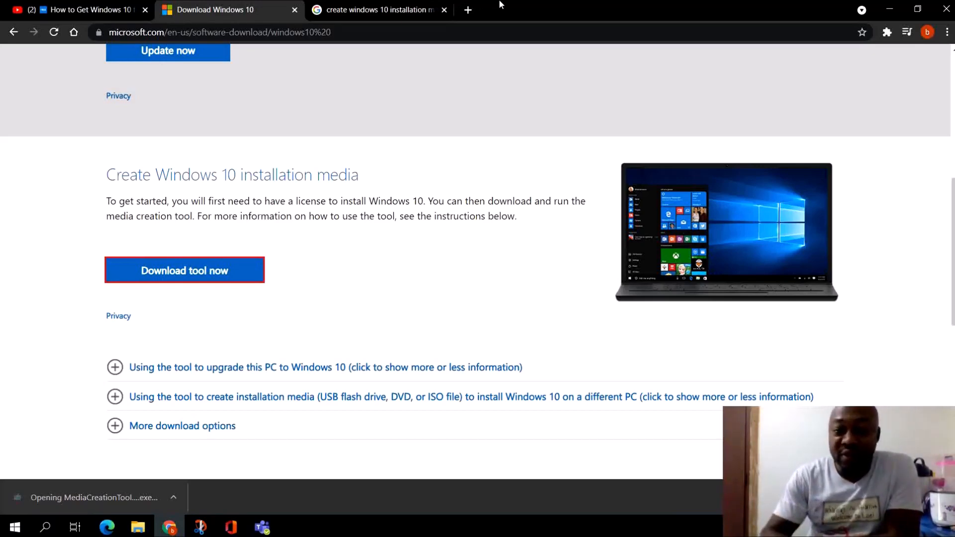
pyautogui.moveTo(569, 4)
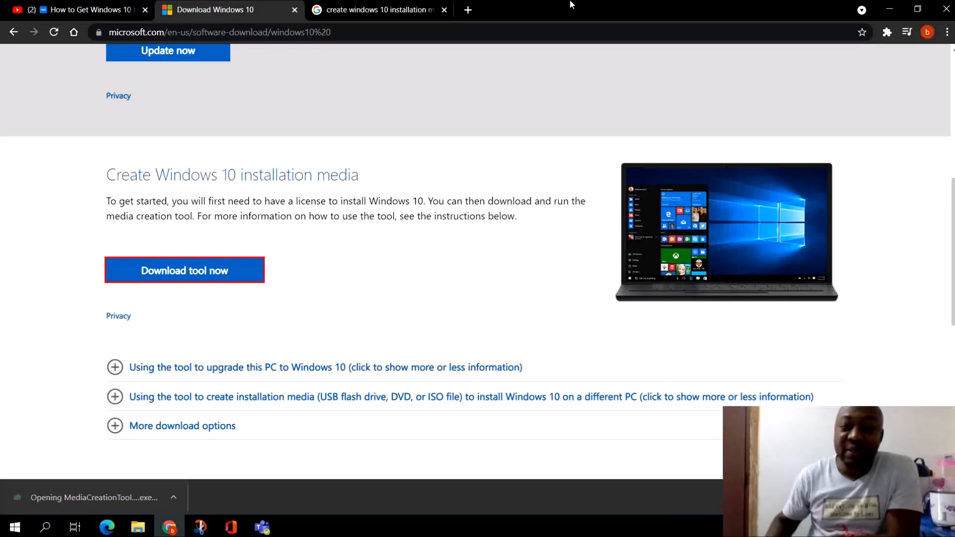
pyautogui.moveTo(600, 4)
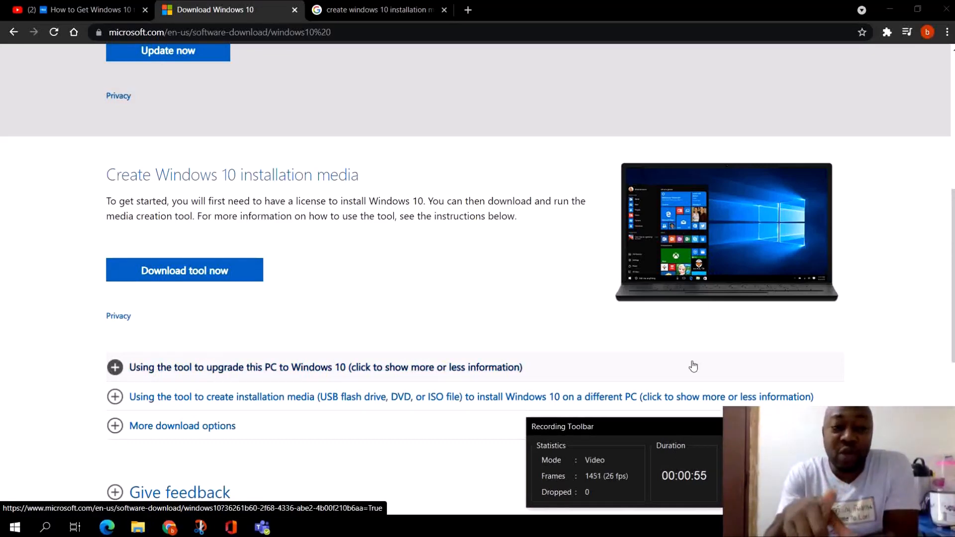
pyautogui.moveTo(817, 330)
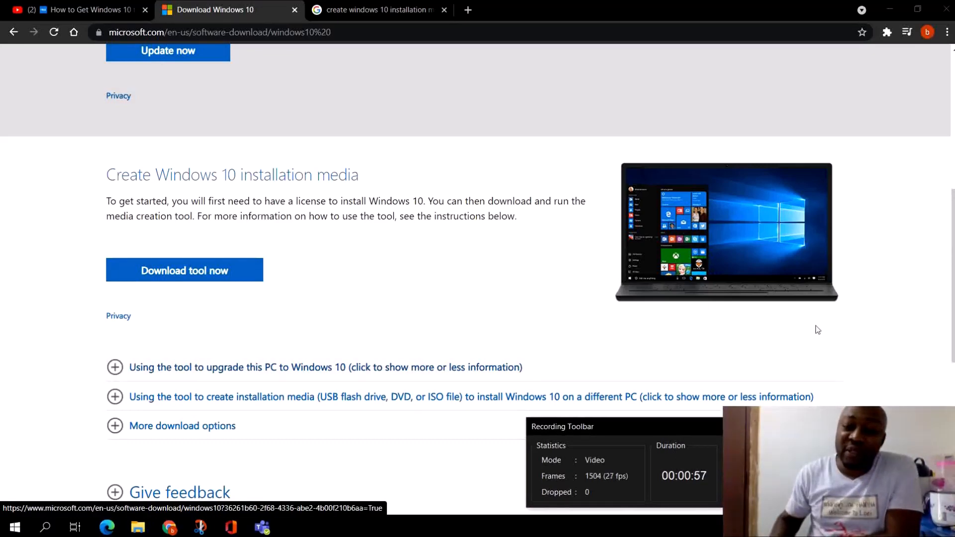